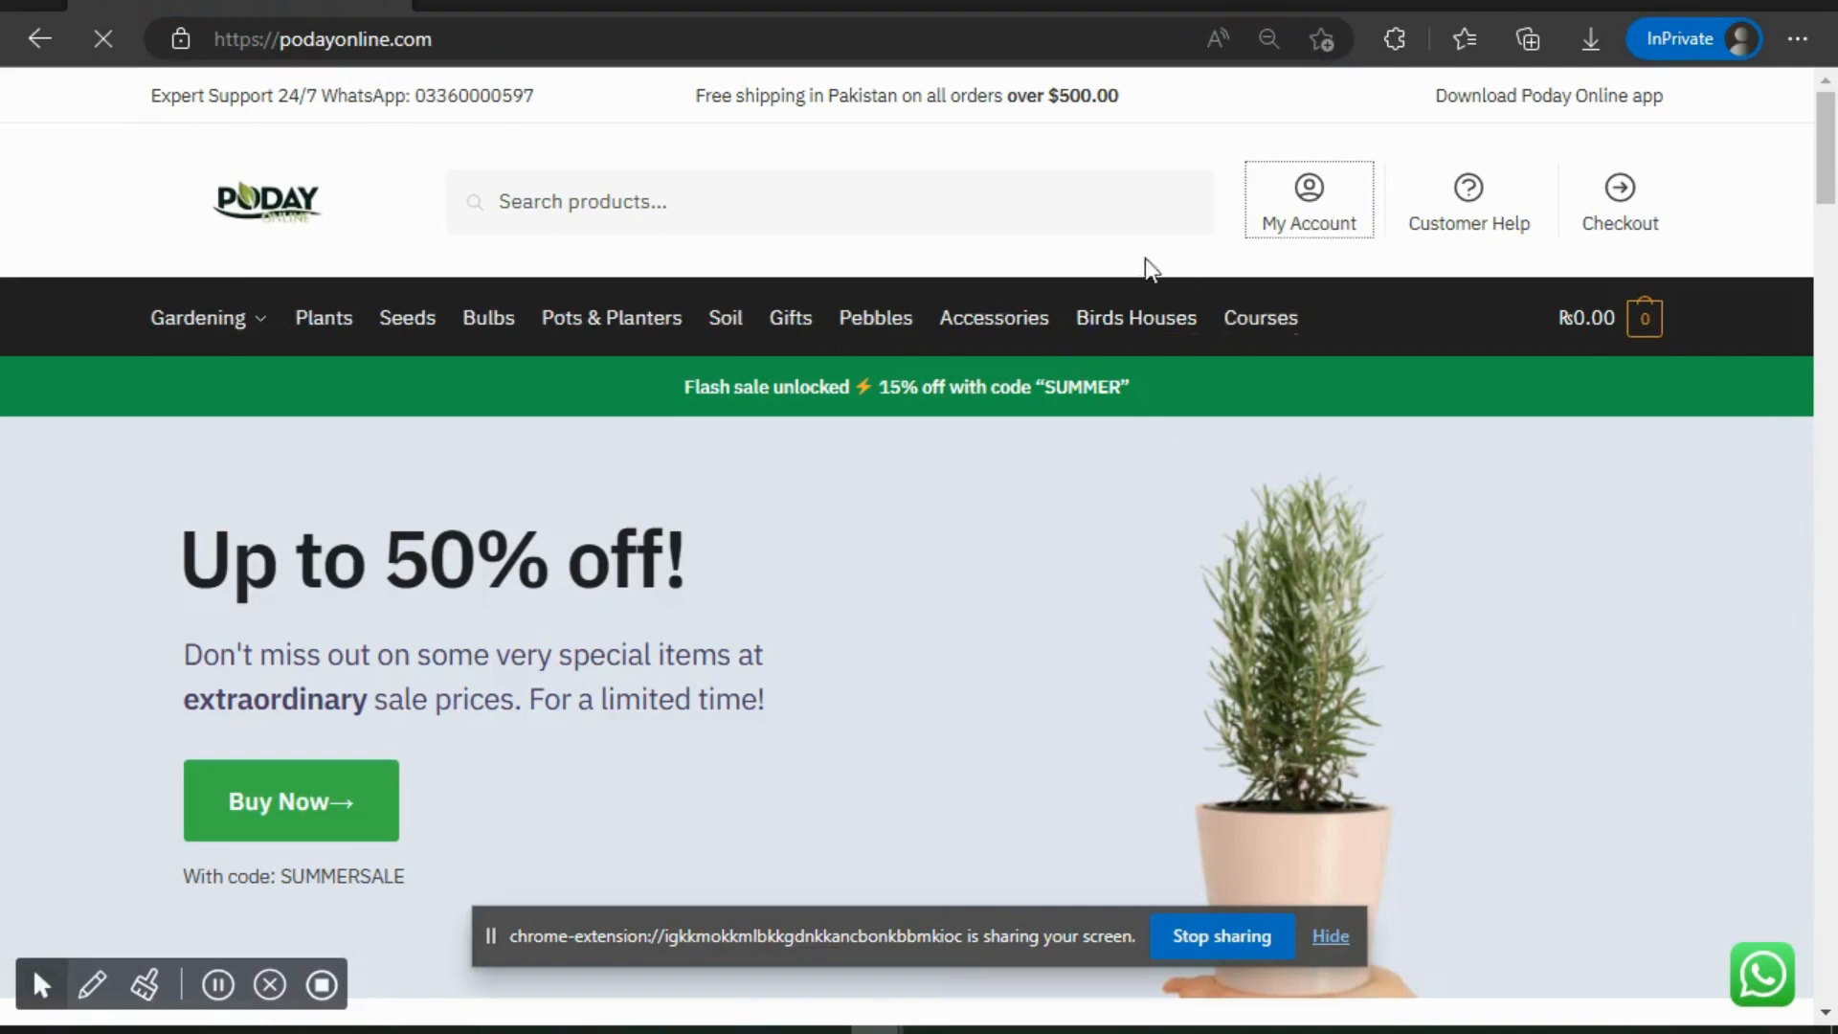
mouse_move(1347, 264)
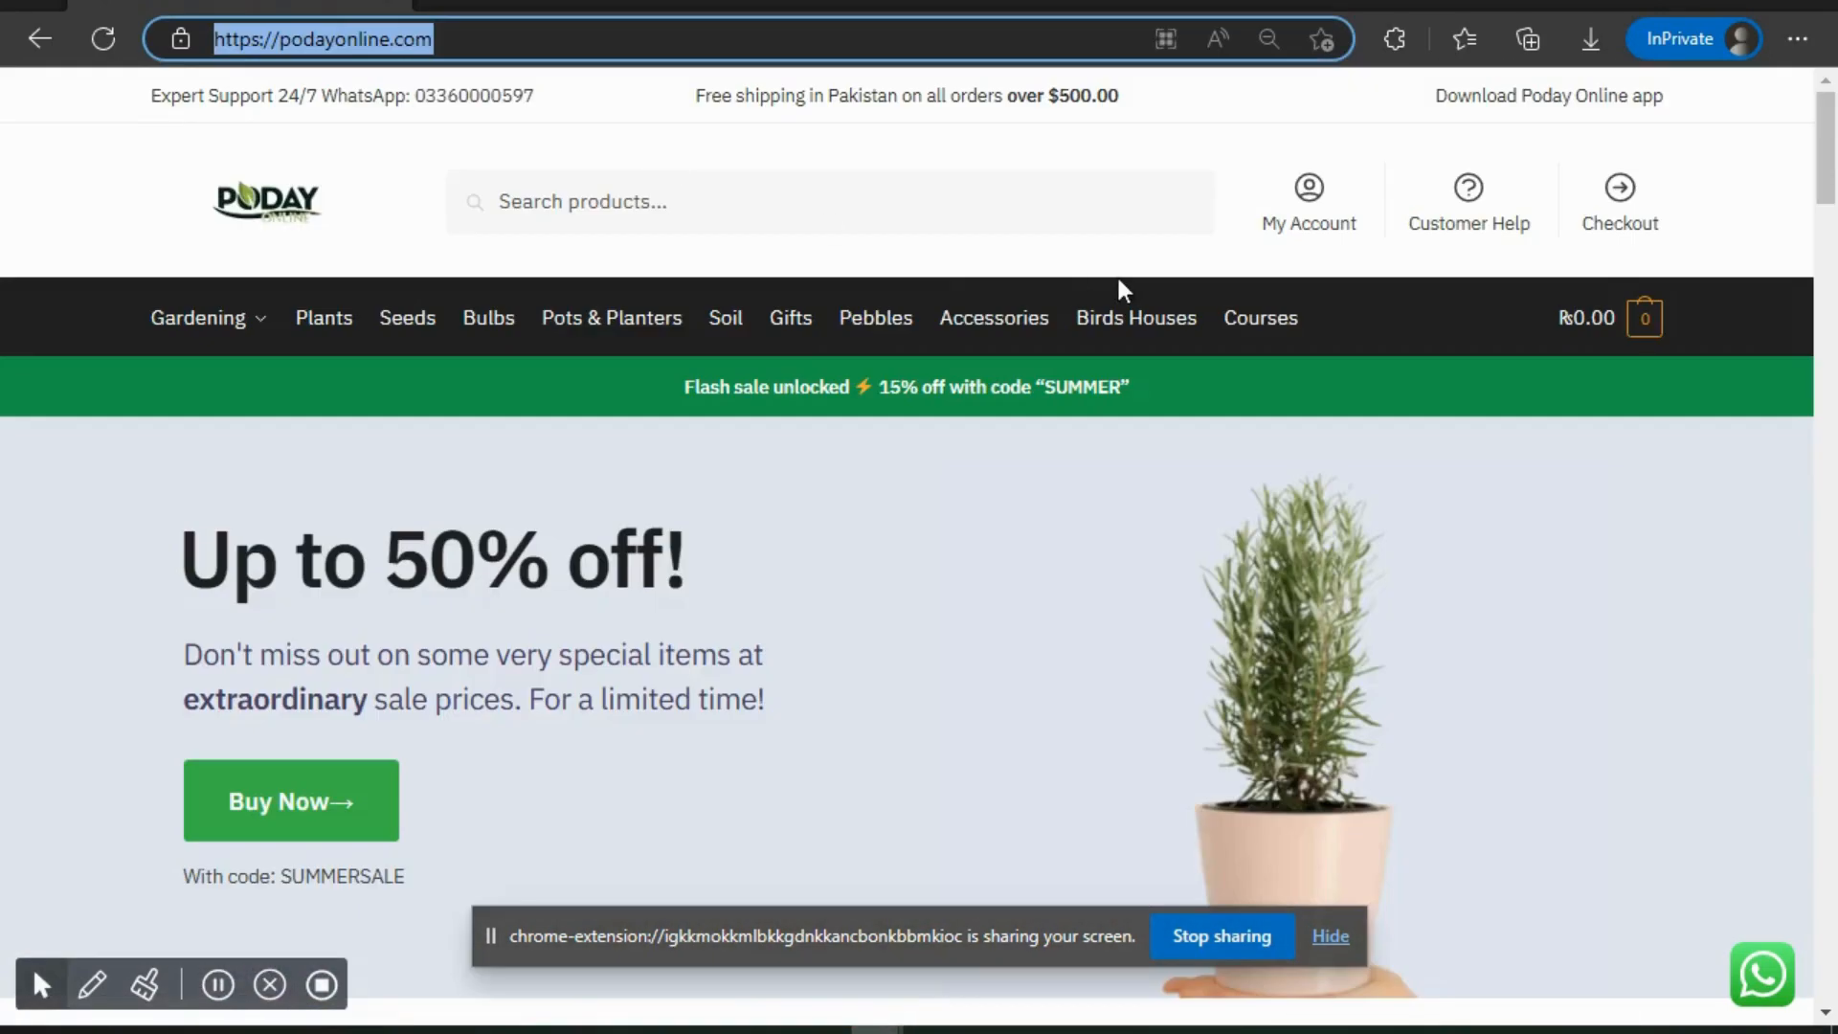
Open My Account and choose 'I am a vendor', autofilling names and company Green Seekers.
click(1307, 191)
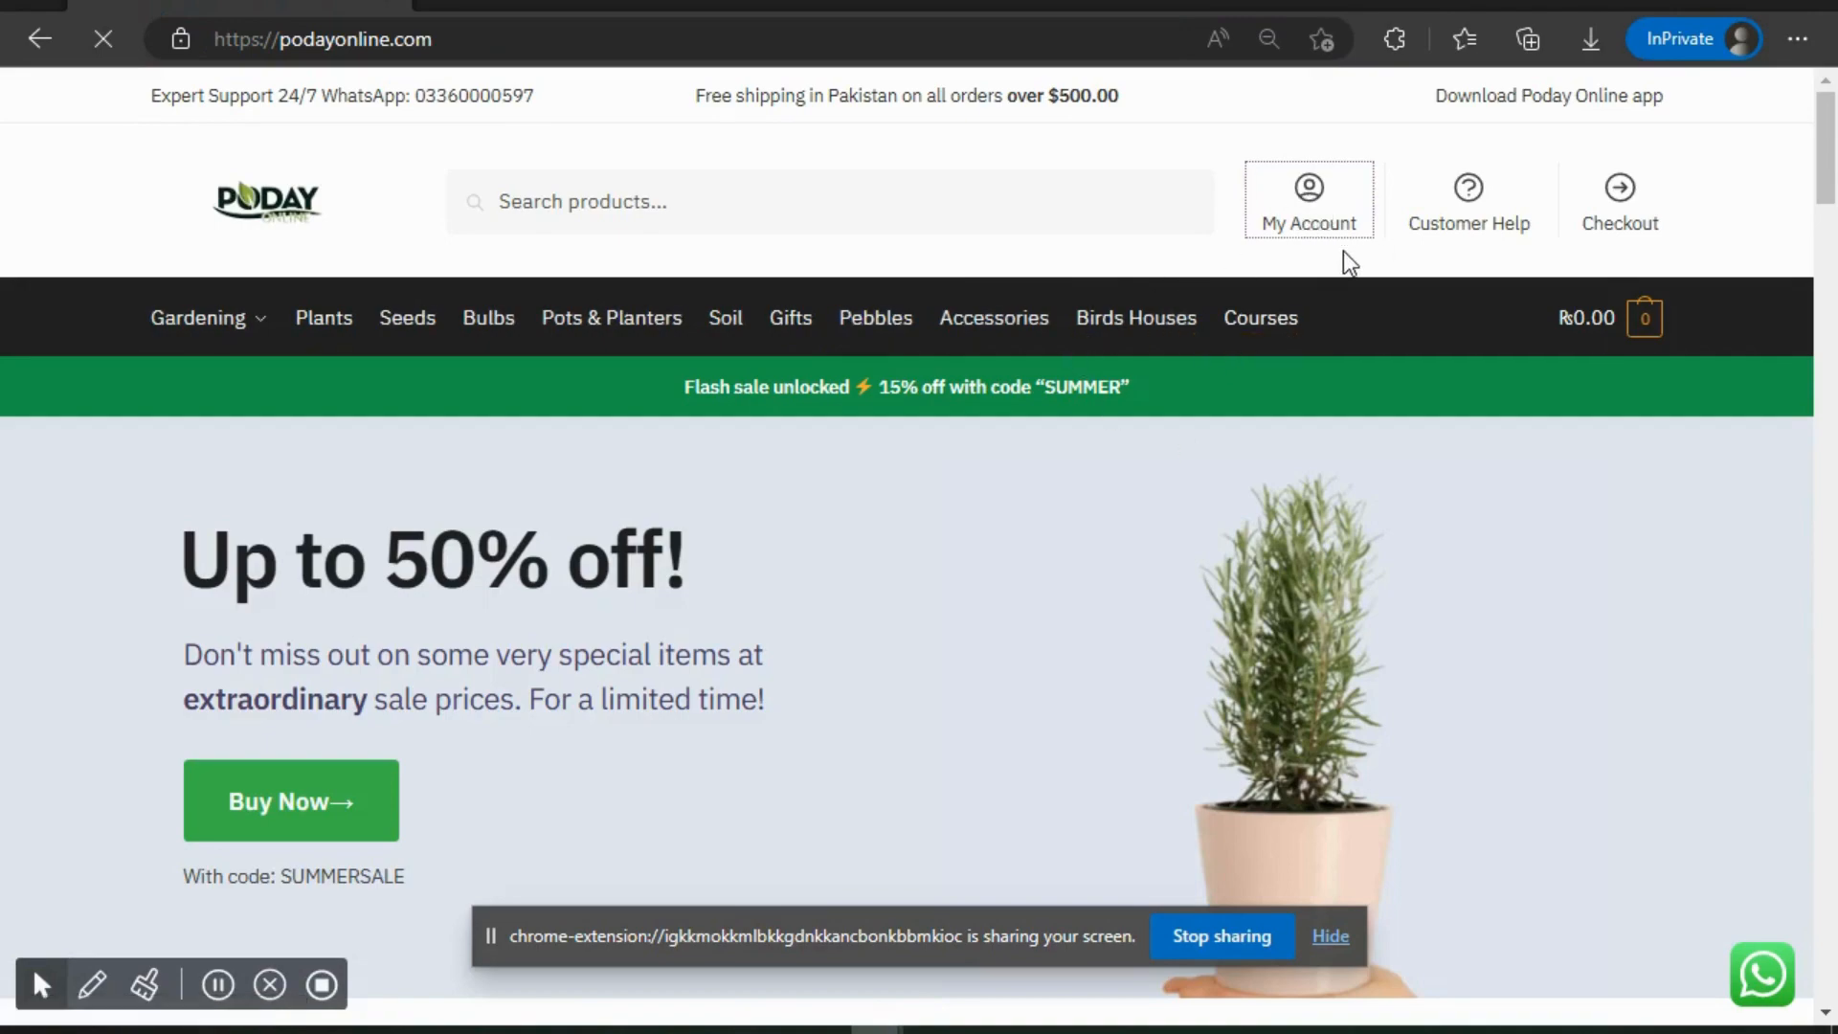
click(1309, 192)
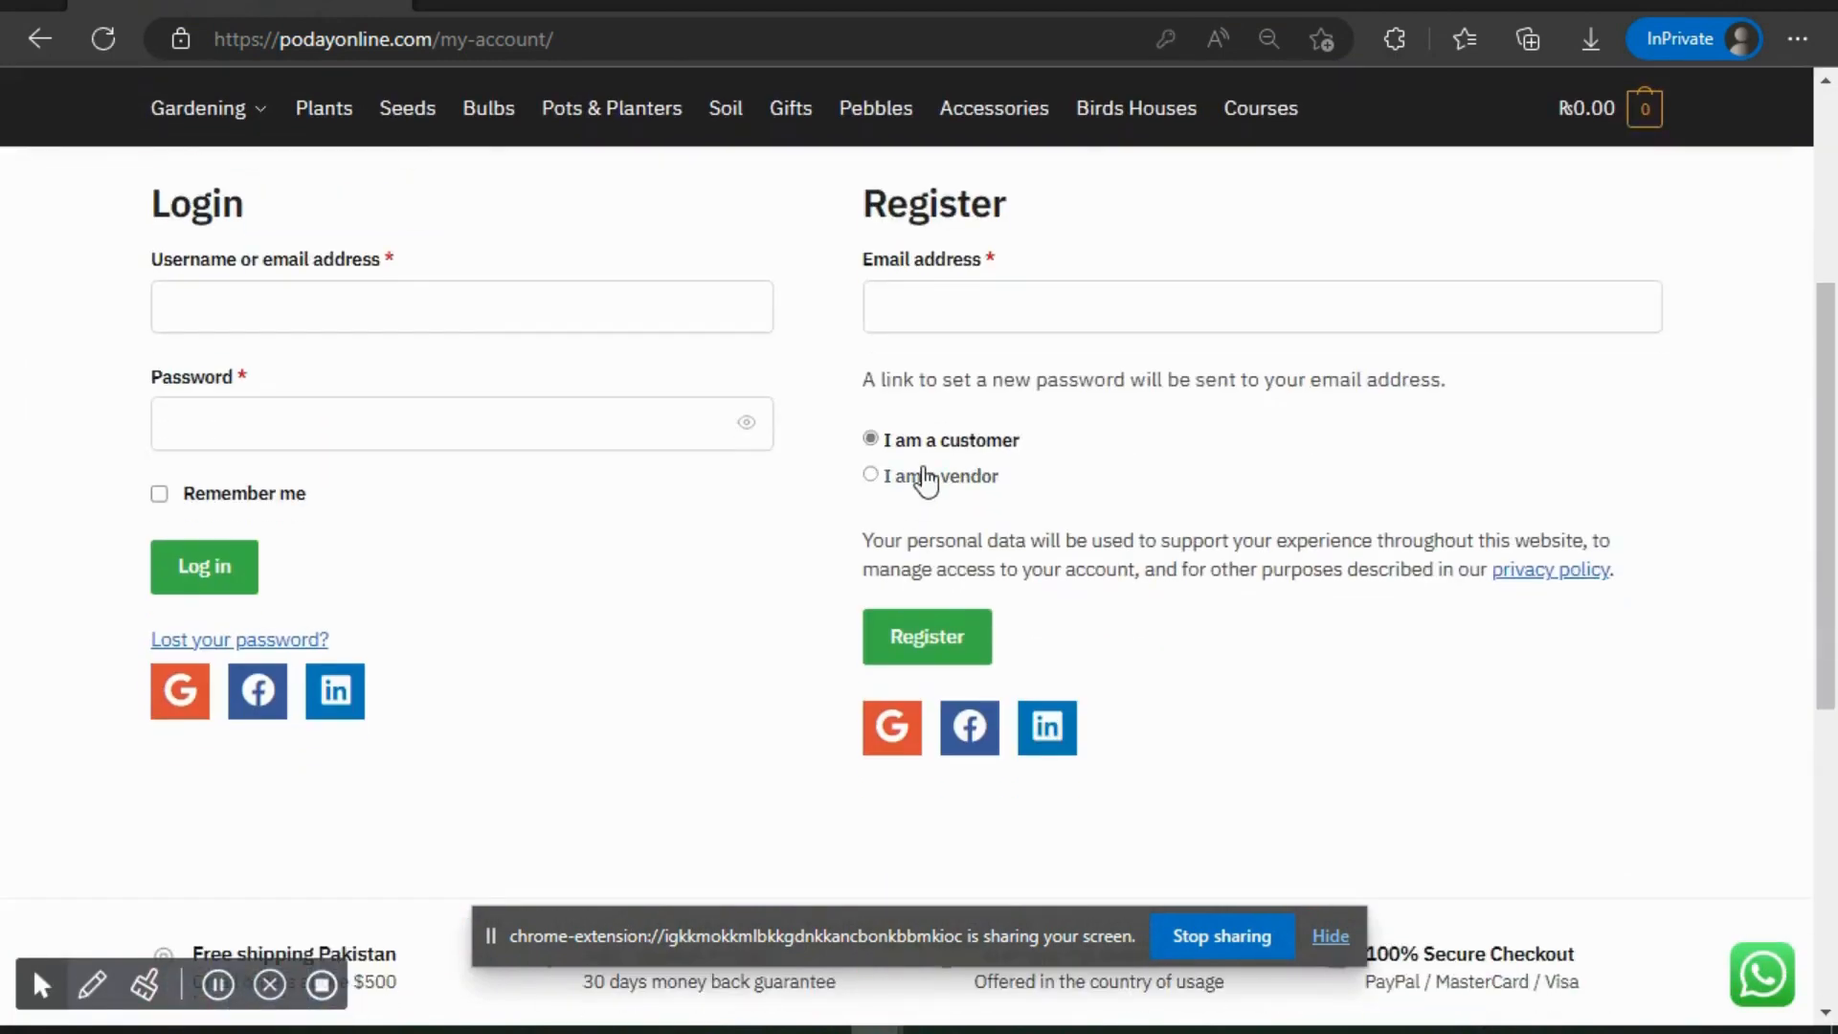
click(870, 475)
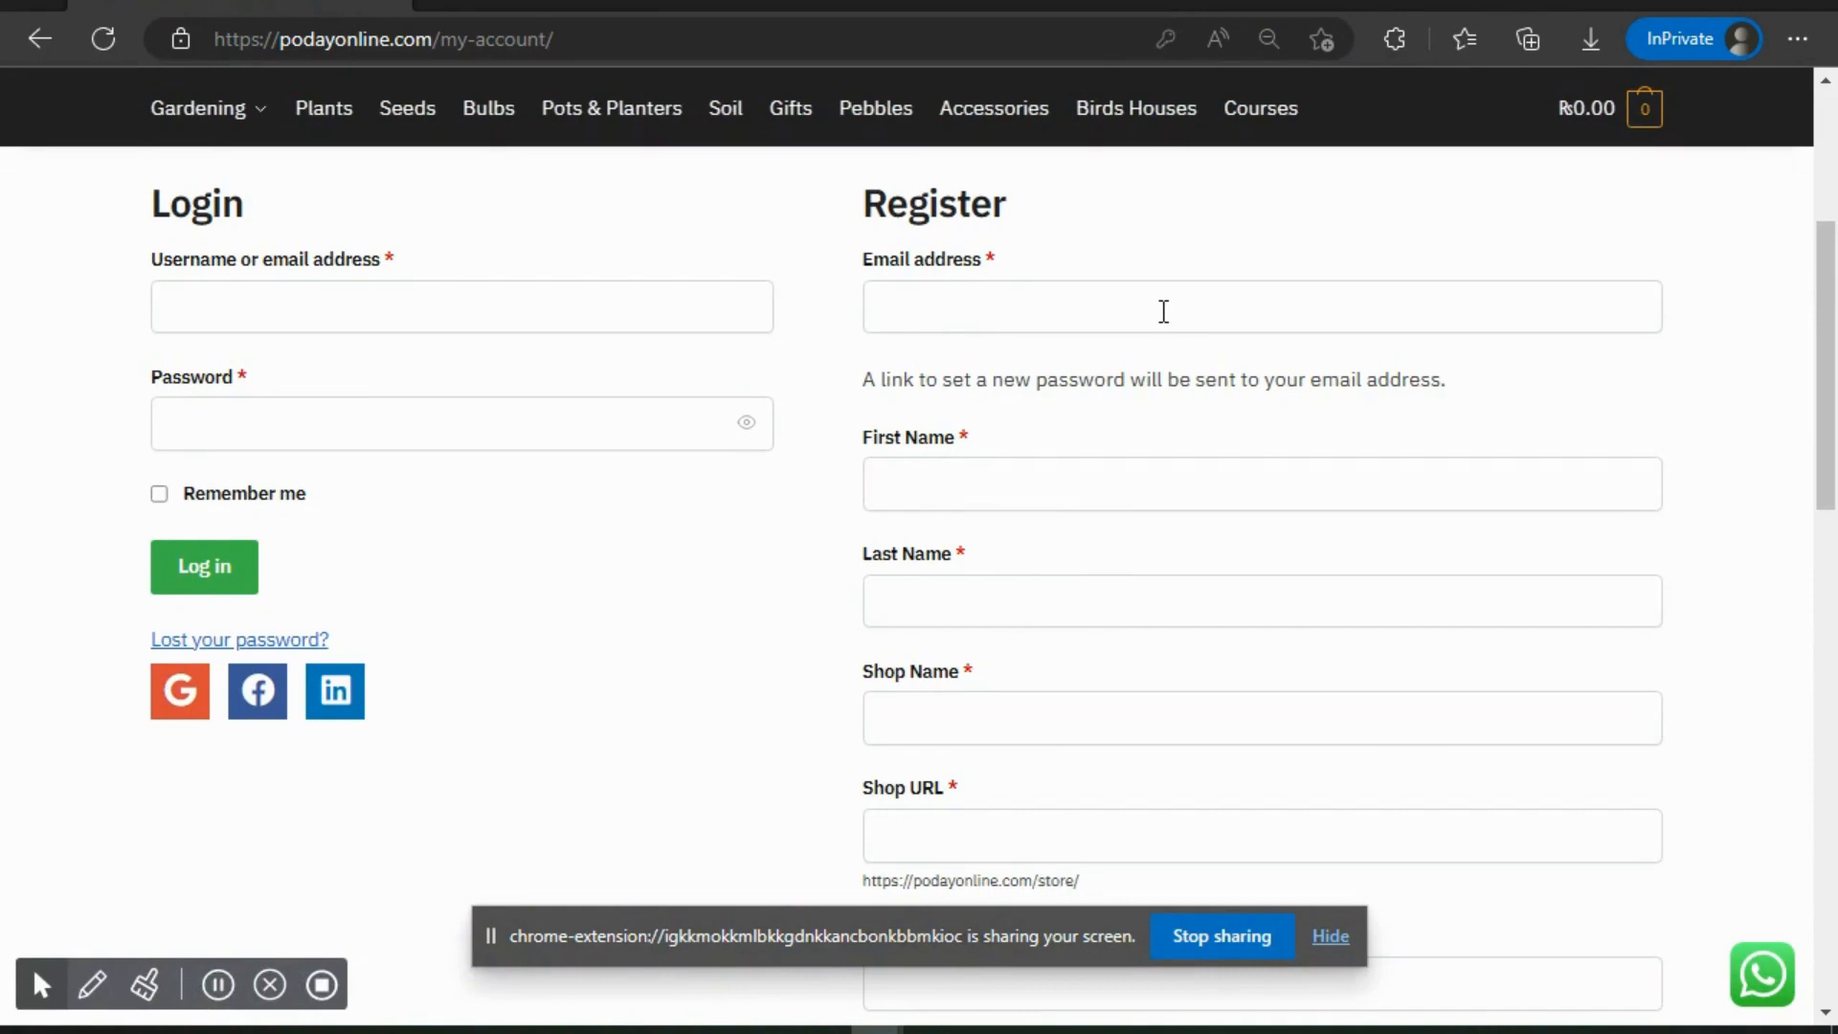
mouse_move(1080, 289)
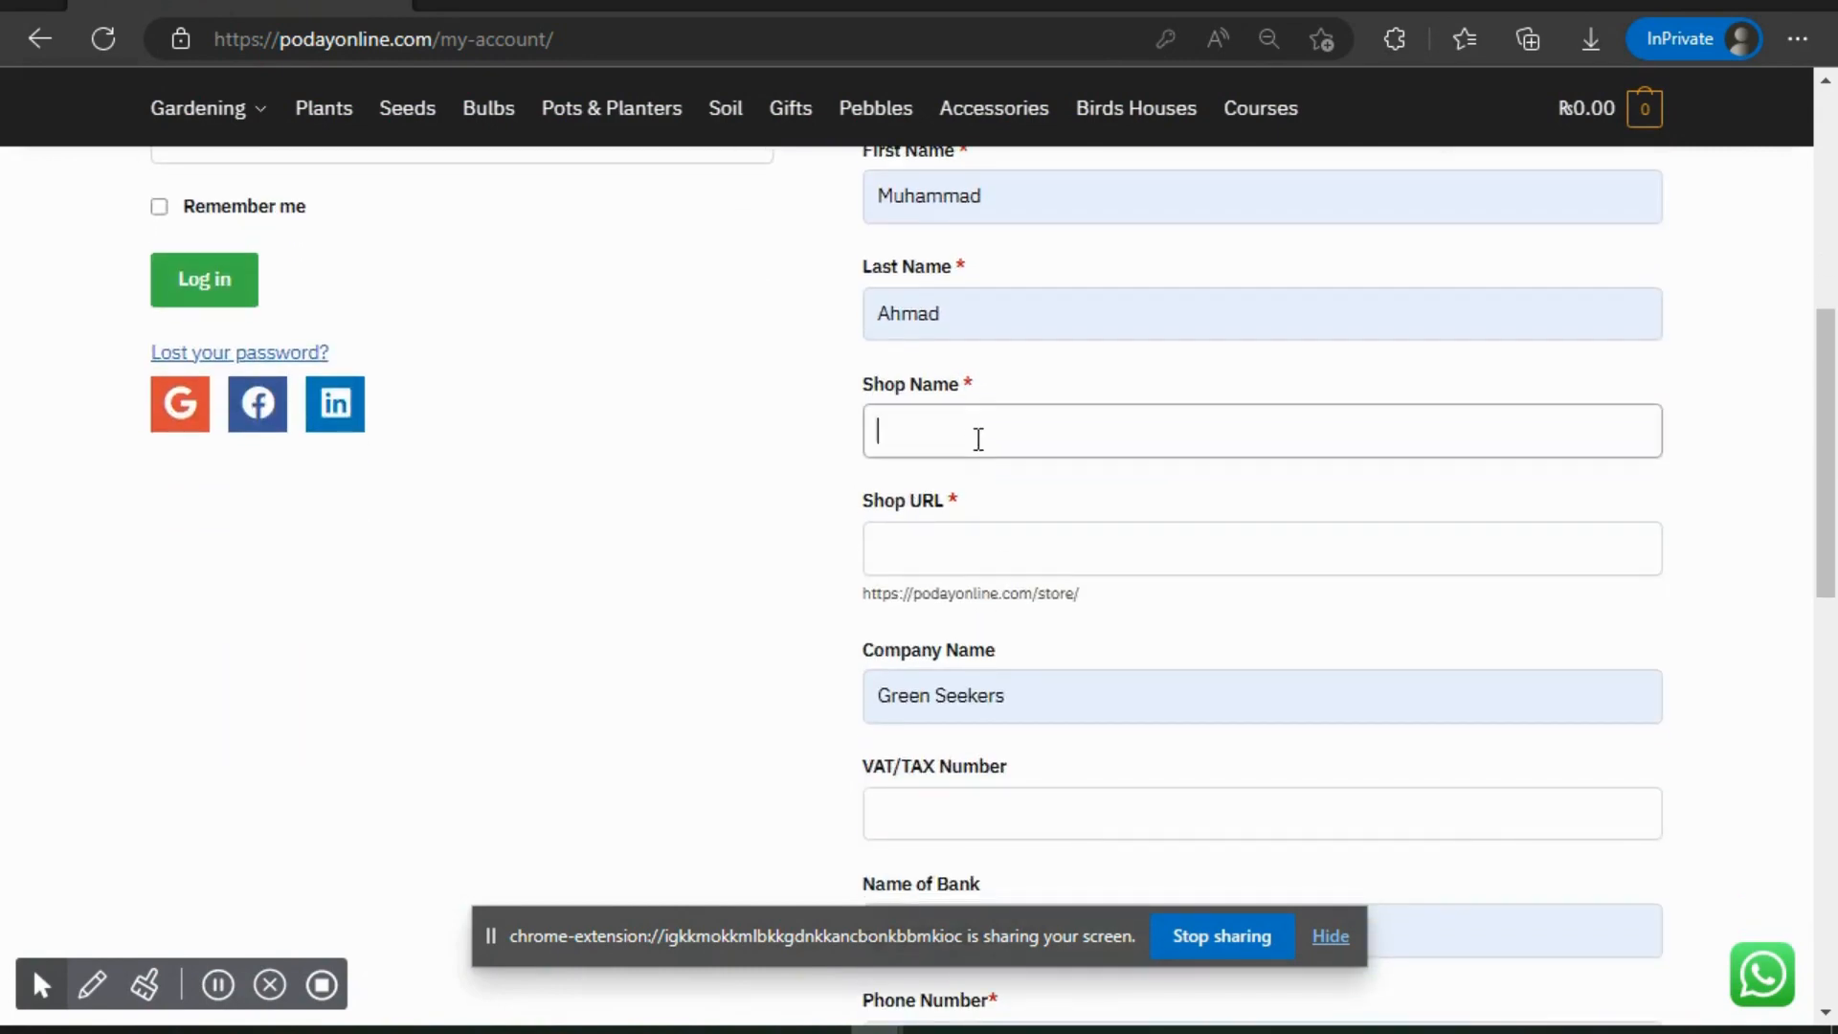
Enter shop name 'write your own shop name' and company name 'poday online'.
text(te)
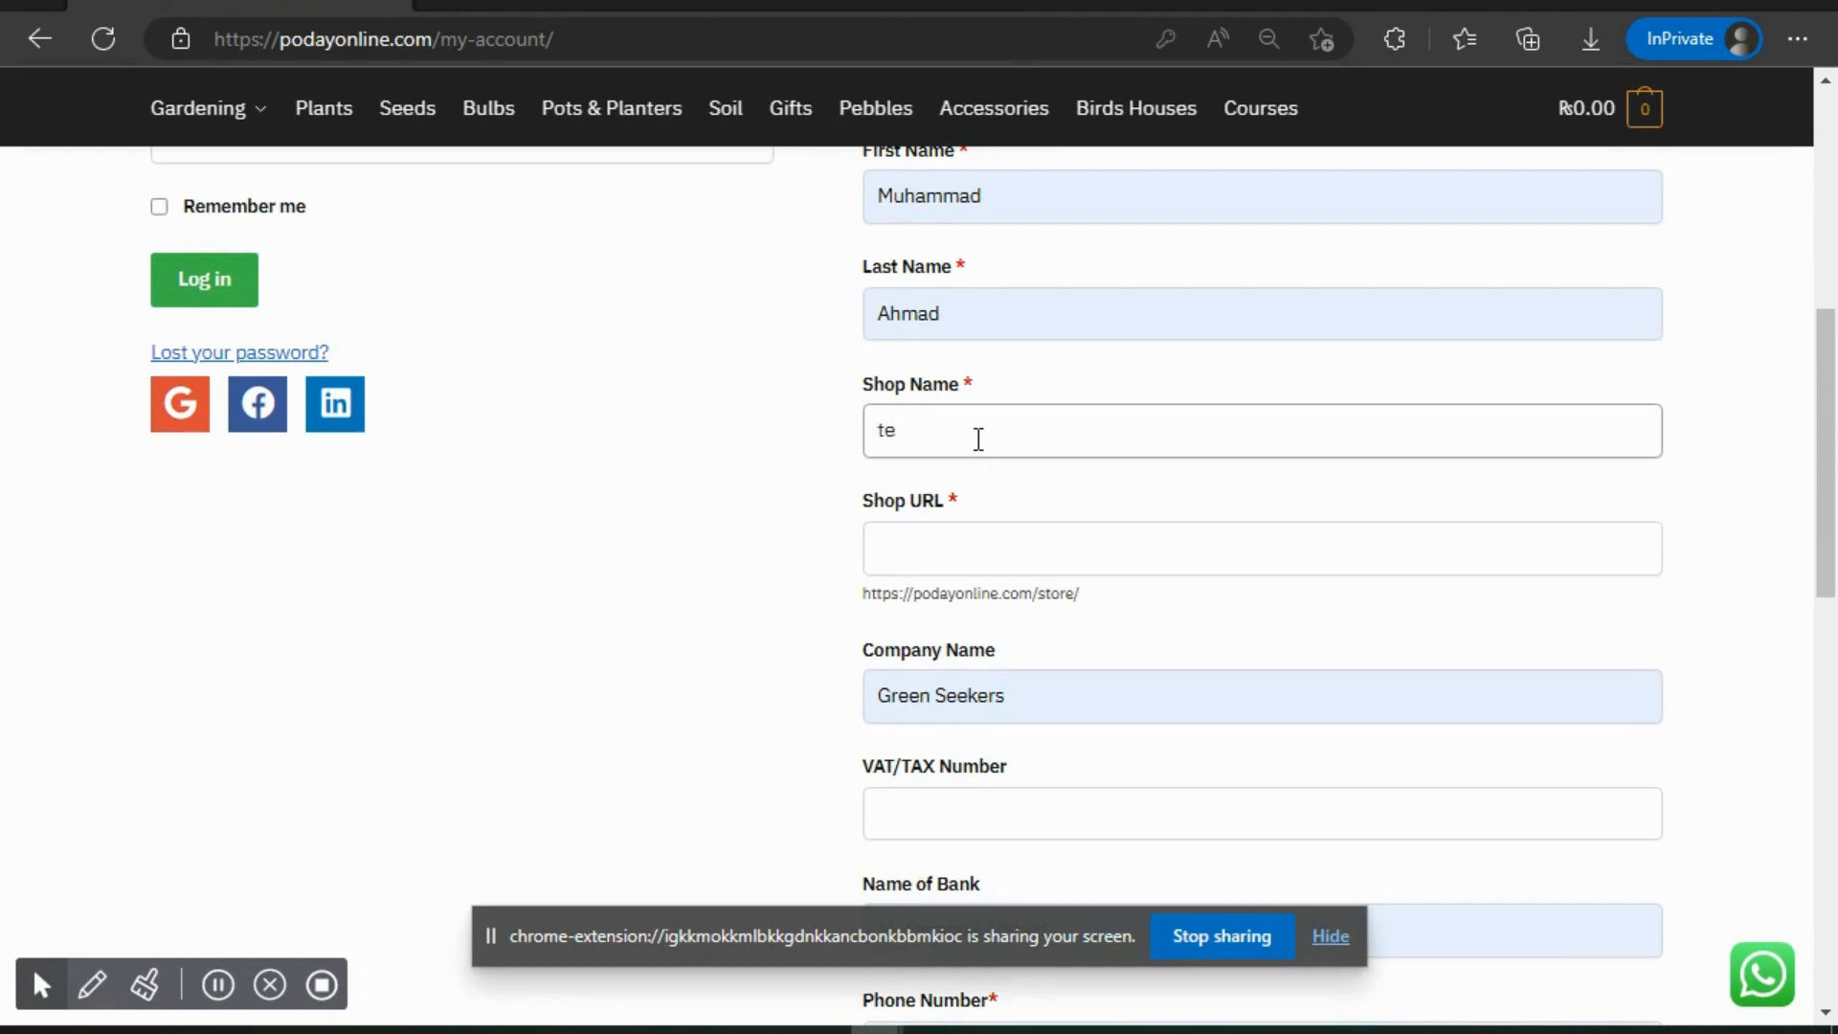
text(write your own shop name)
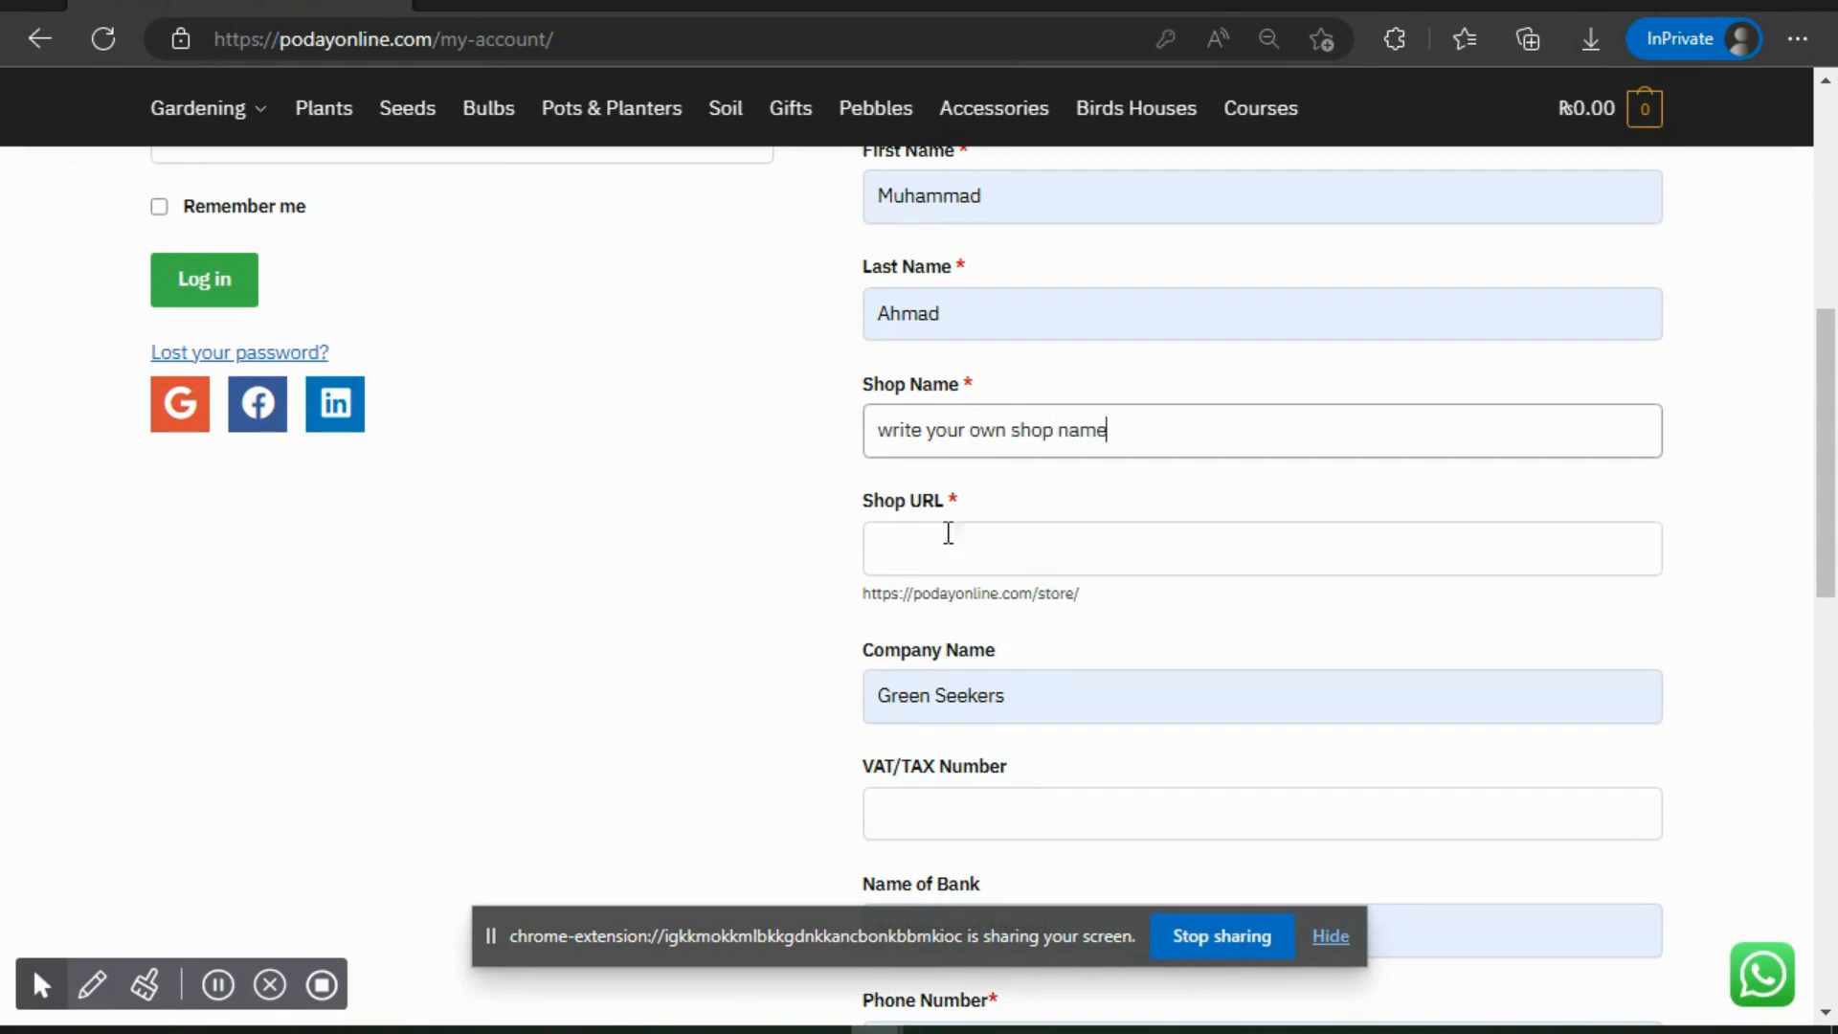
scroll(down, 3)
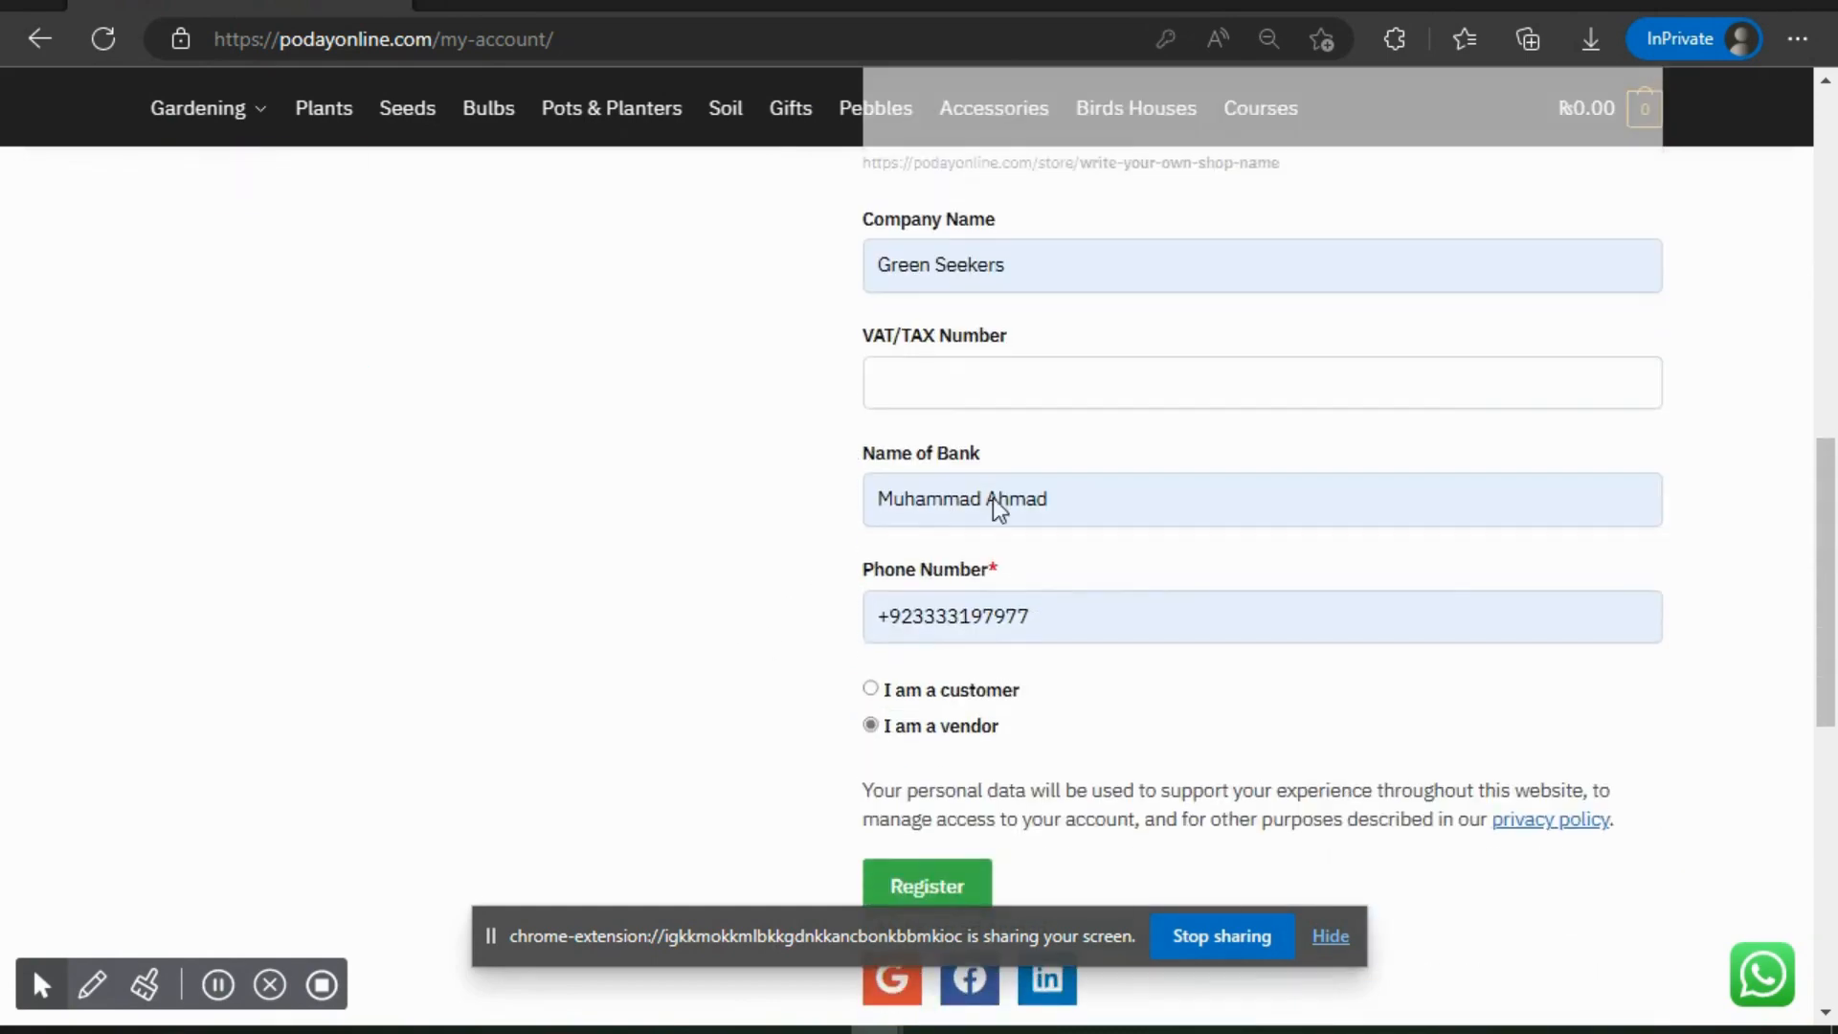
text(poday online)
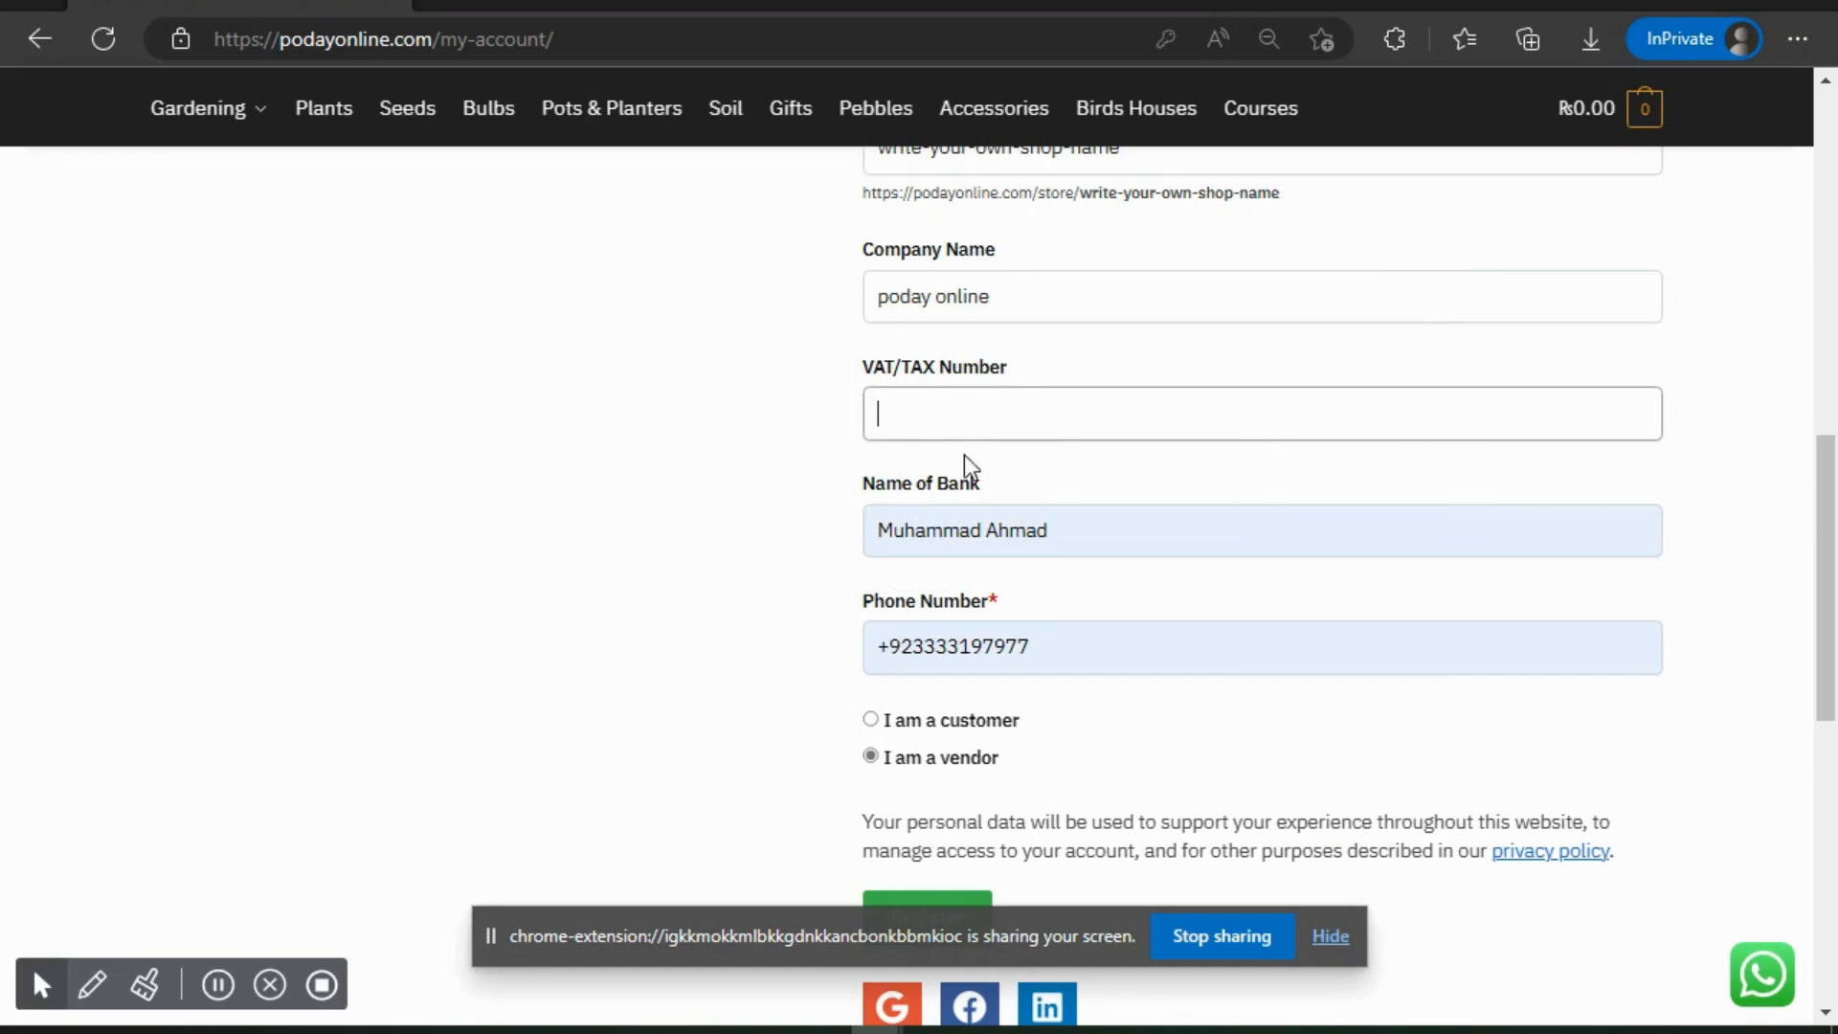
scroll(down, 3)
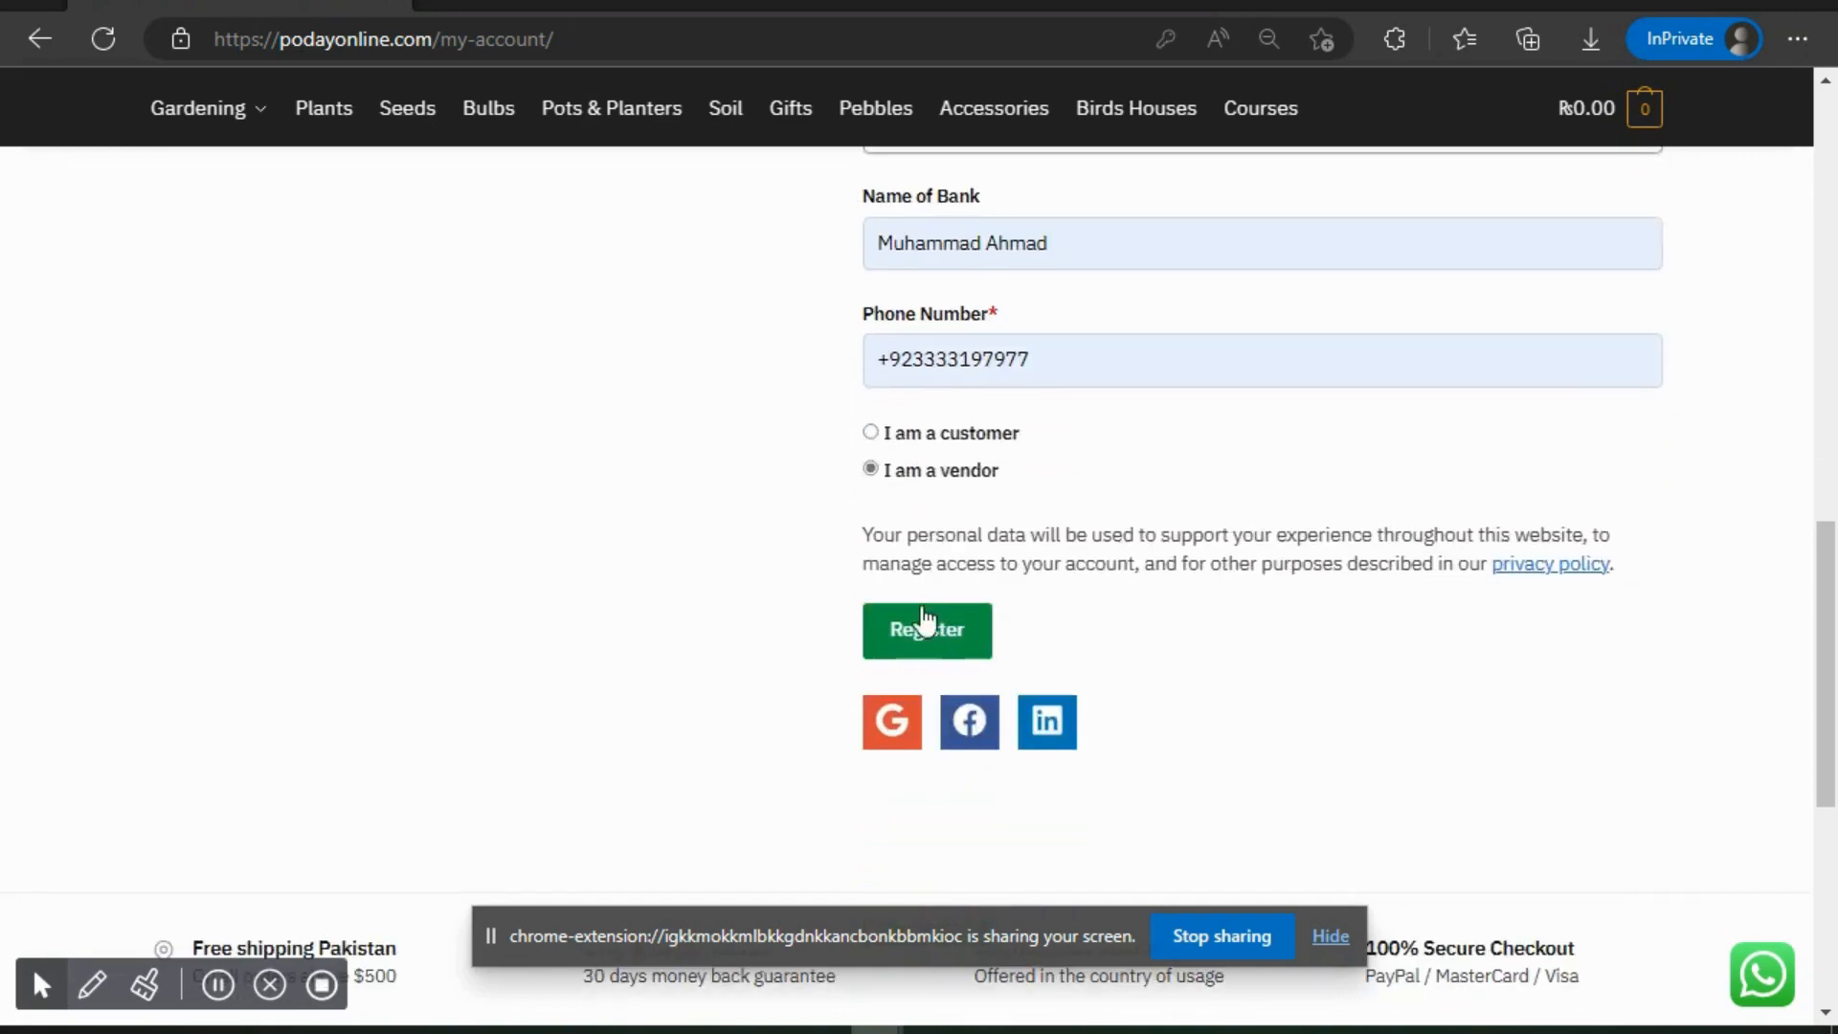
mouse_move(411, 941)
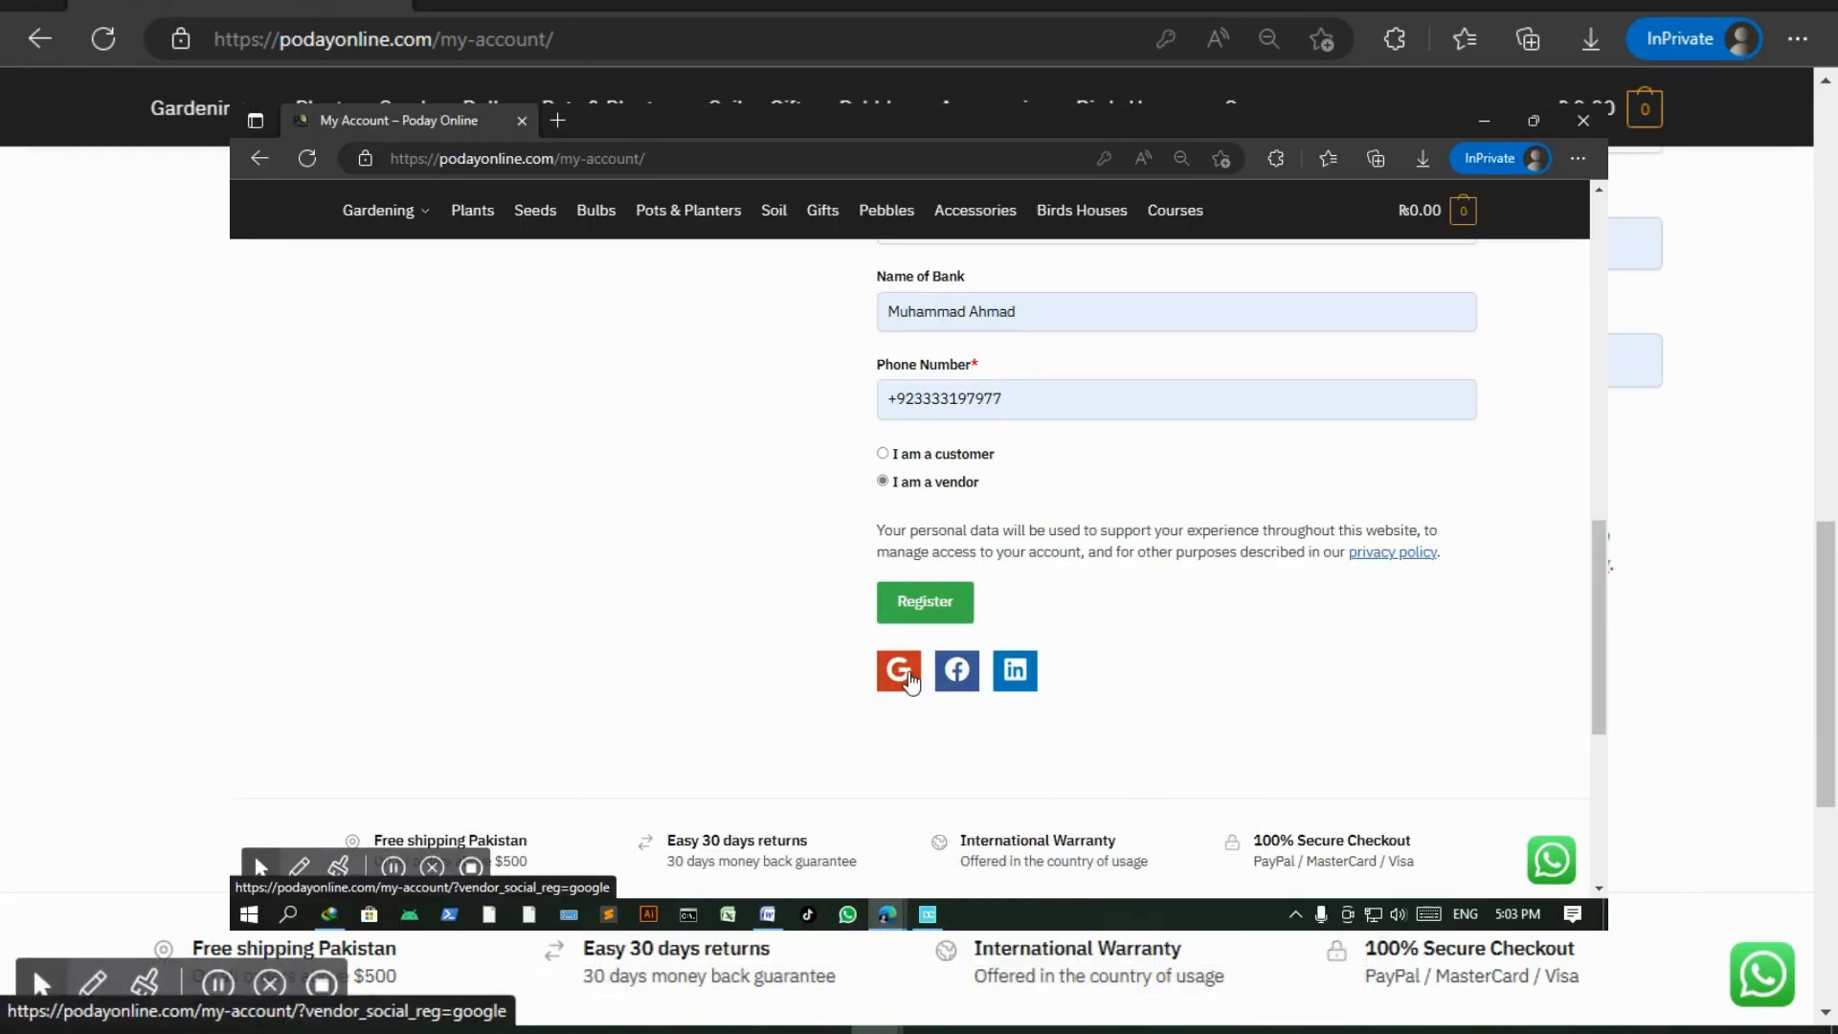
click(956, 671)
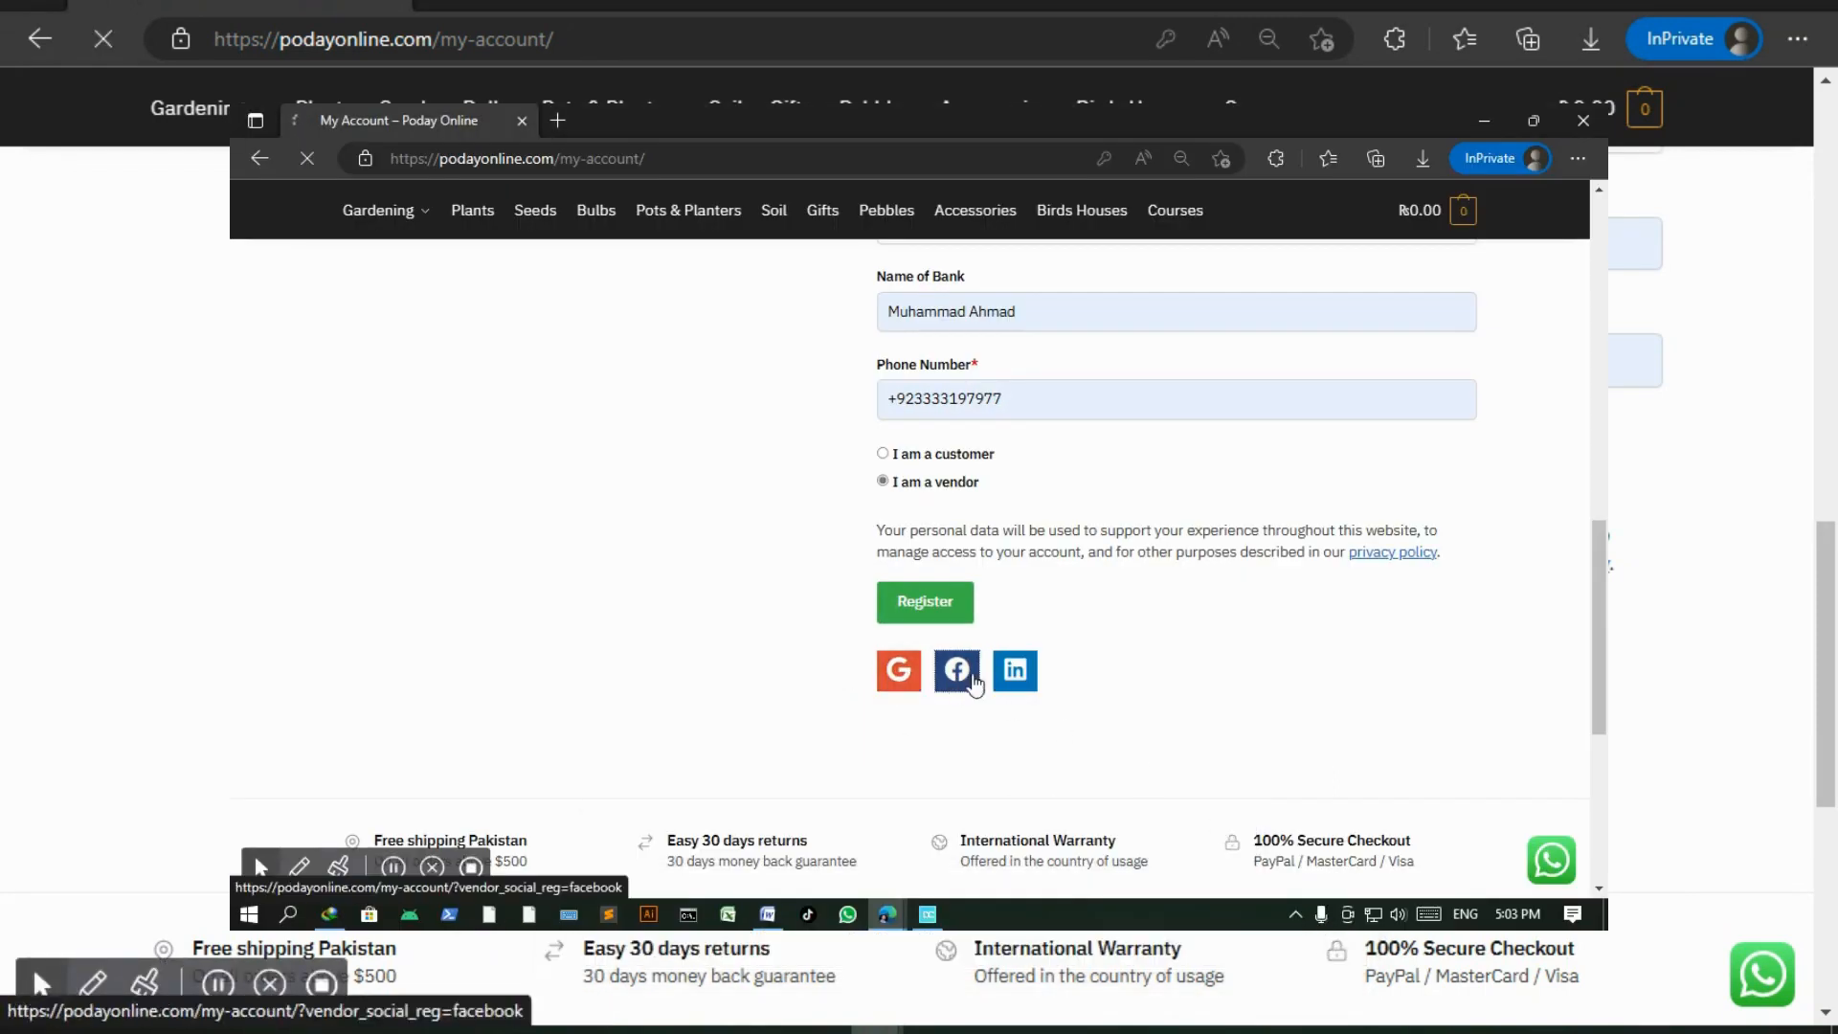
View the Facebook, Google and LinkedIn vendor sign-in pages in their separate tabs.
click(957, 671)
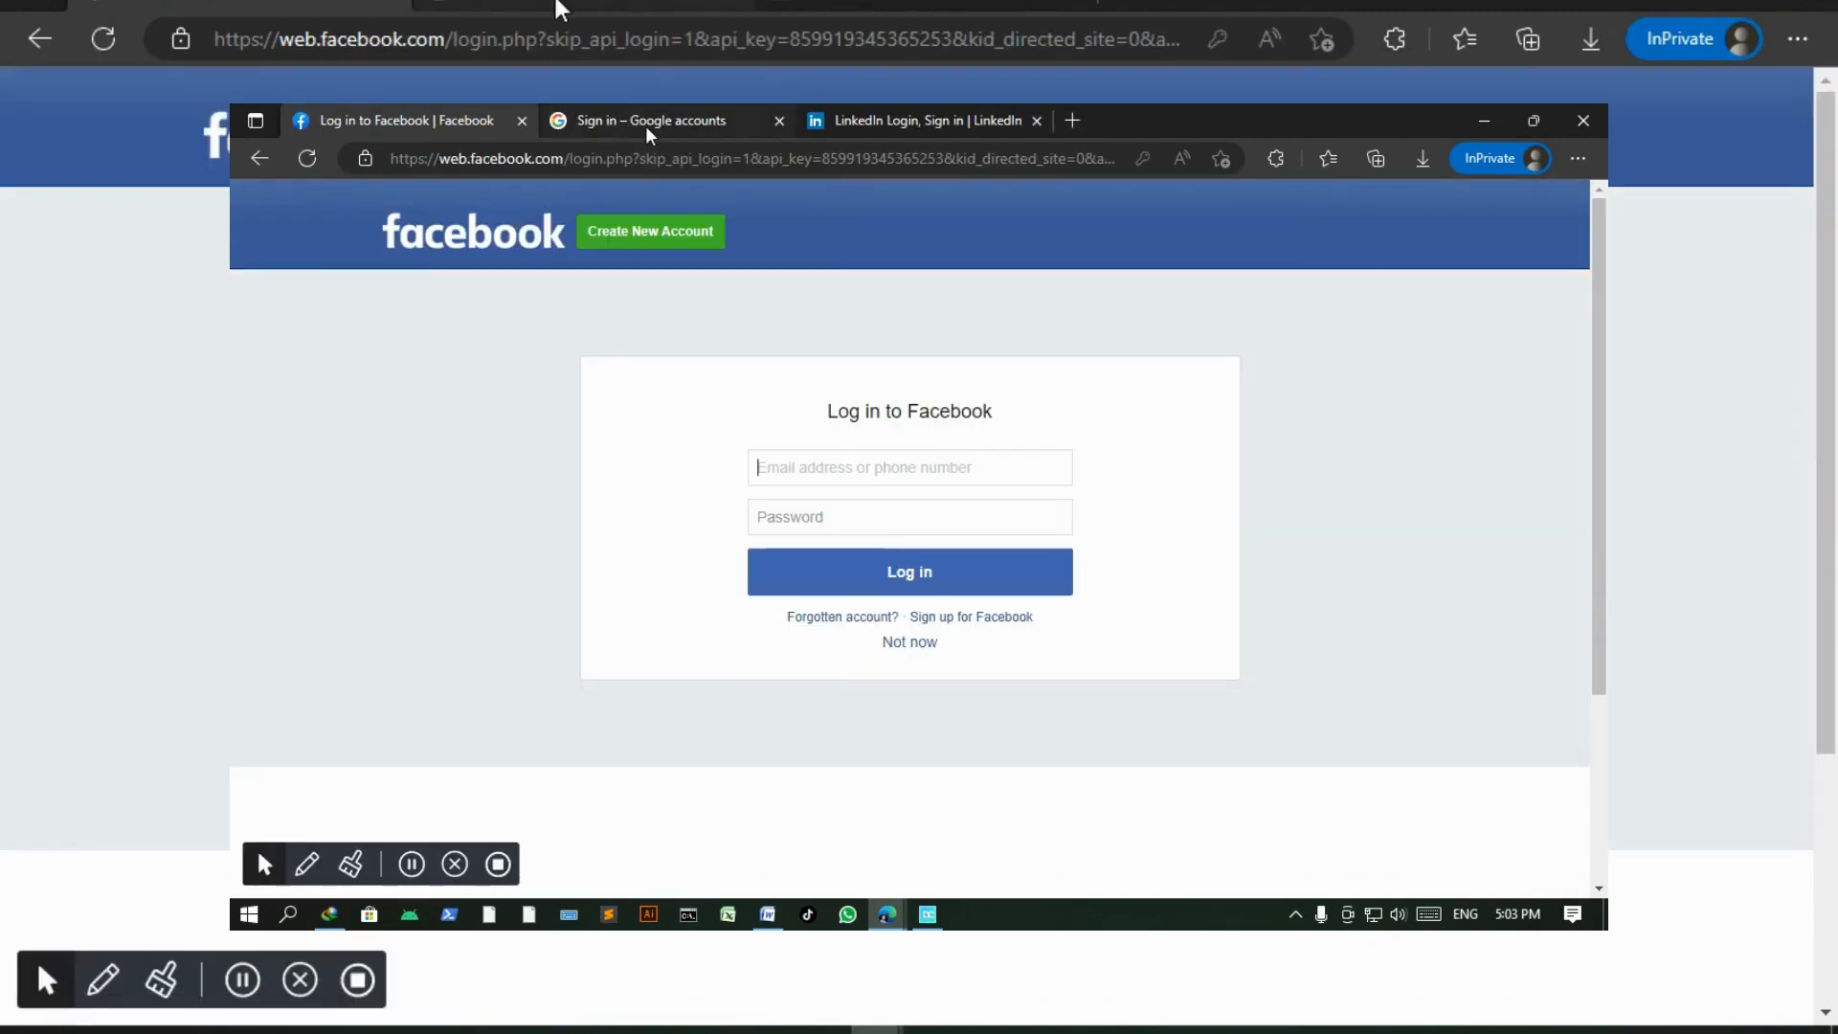
click(651, 120)
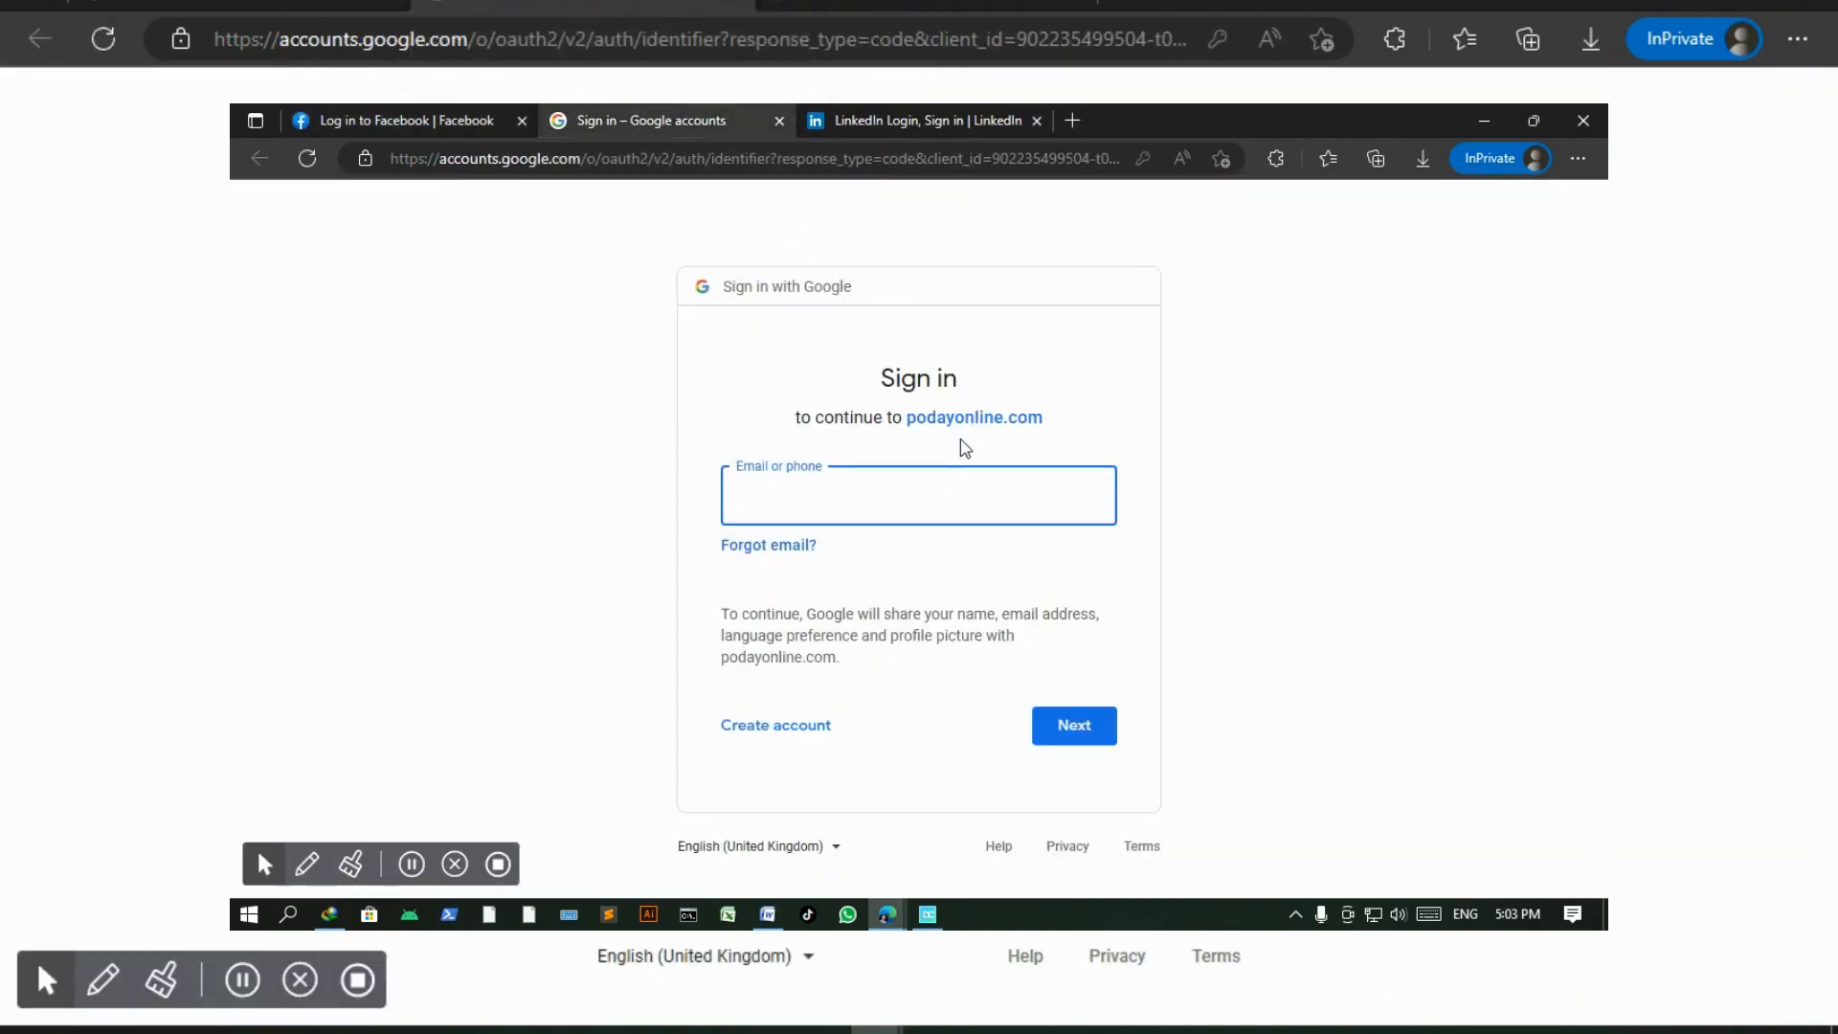
click(925, 120)
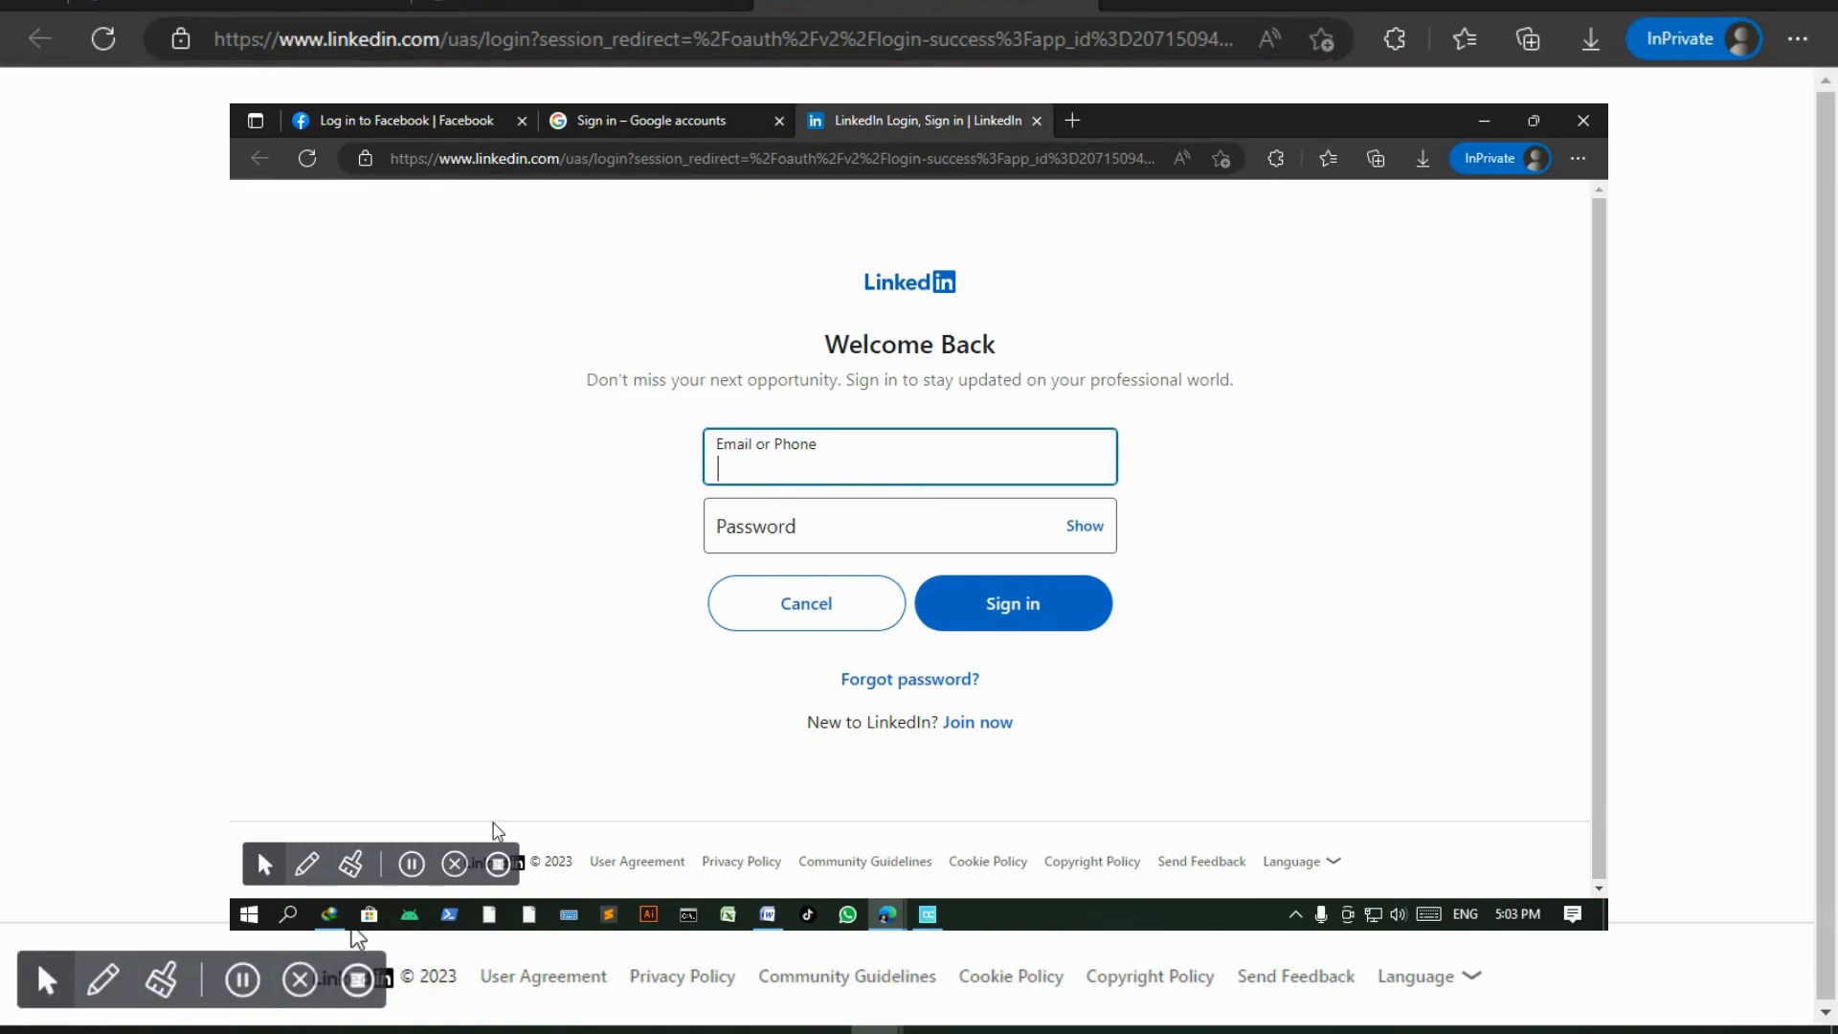